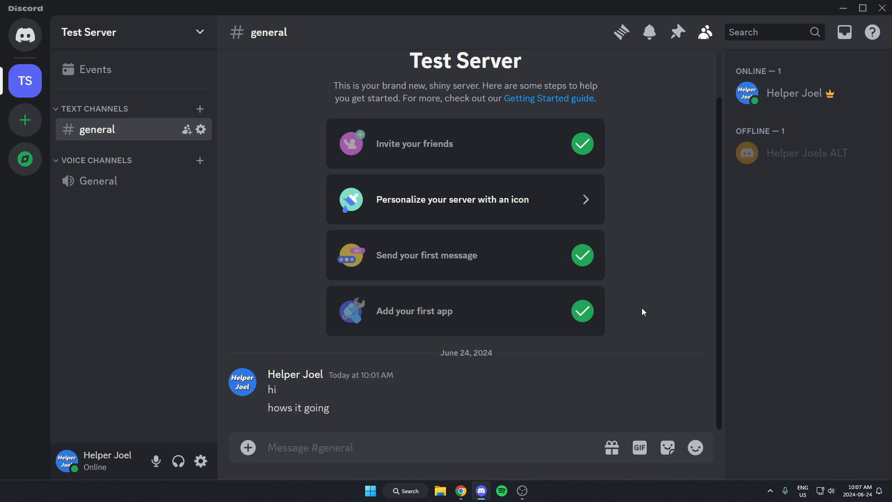
pyautogui.moveTo(597, 391)
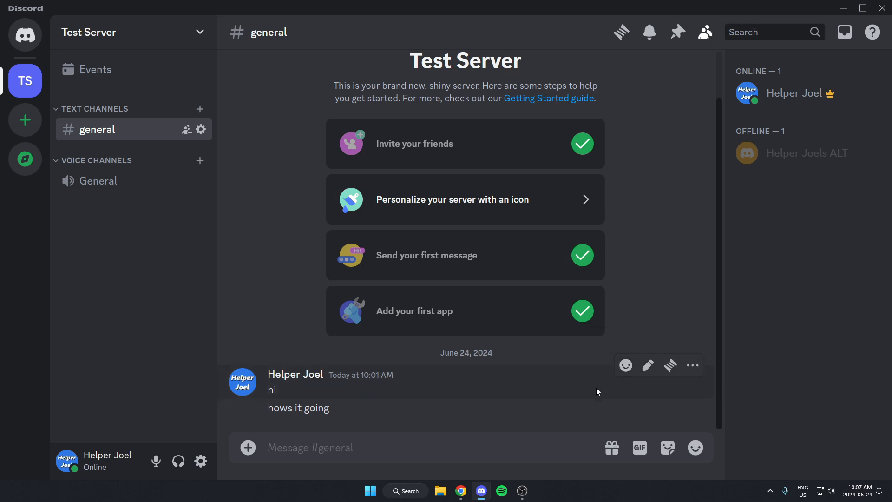
pyautogui.moveTo(351, 416)
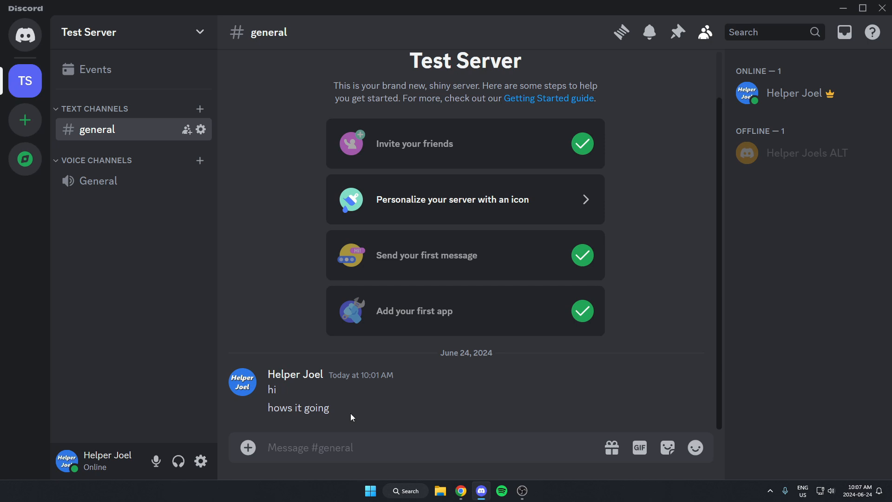
pyautogui.moveTo(365, 412)
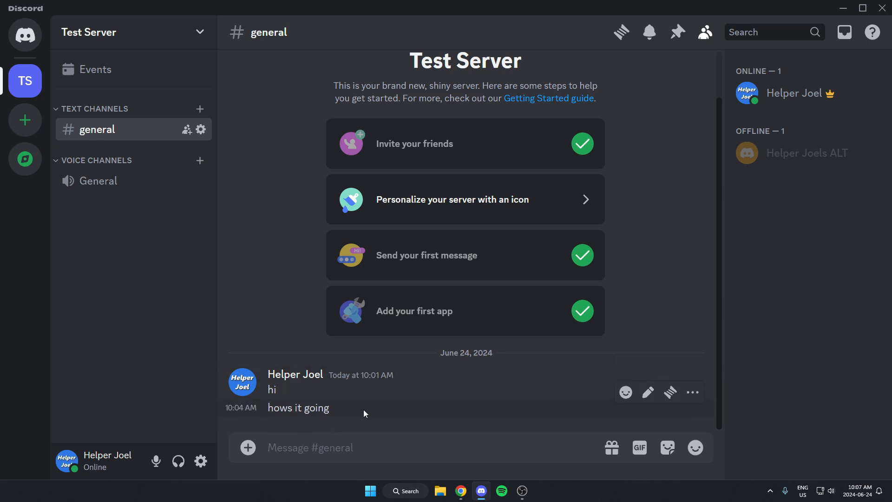
pyautogui.moveTo(312, 325)
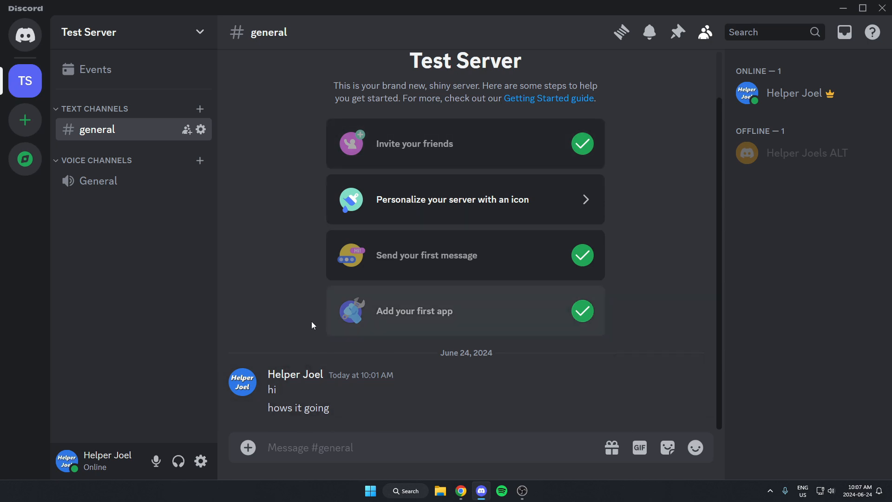
pyautogui.moveTo(346, 410)
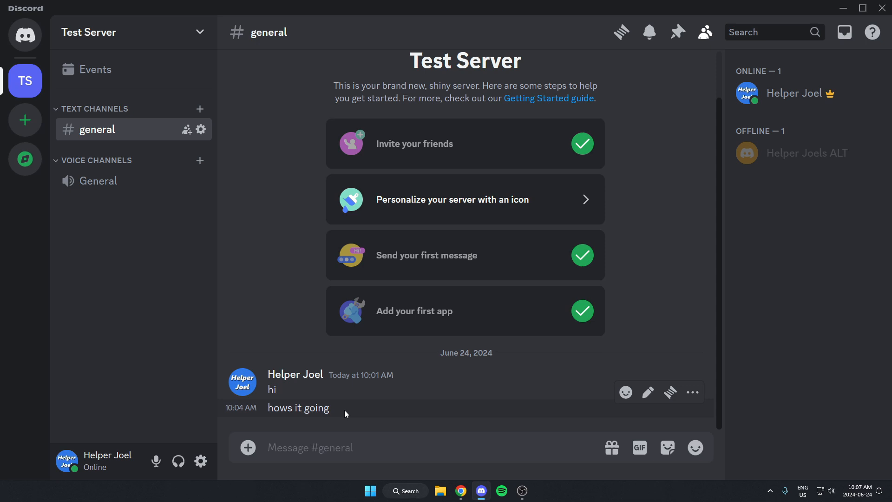
pyautogui.moveTo(369, 408)
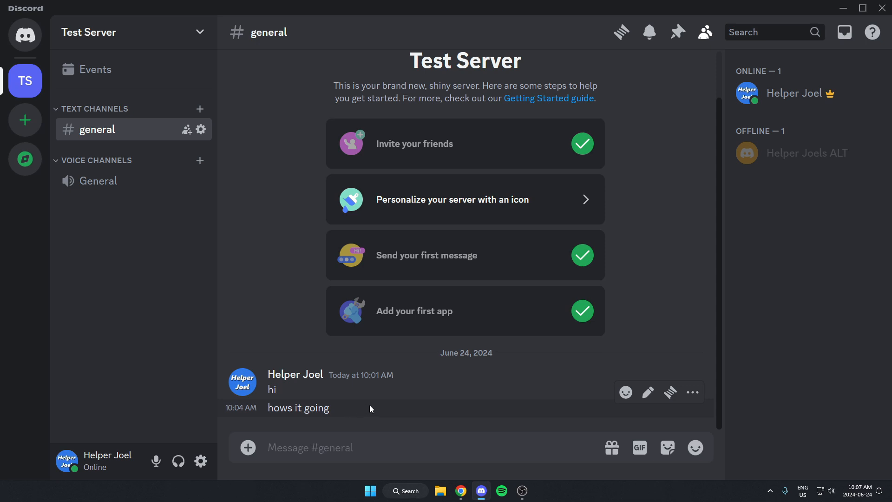
pyautogui.moveTo(733, 32)
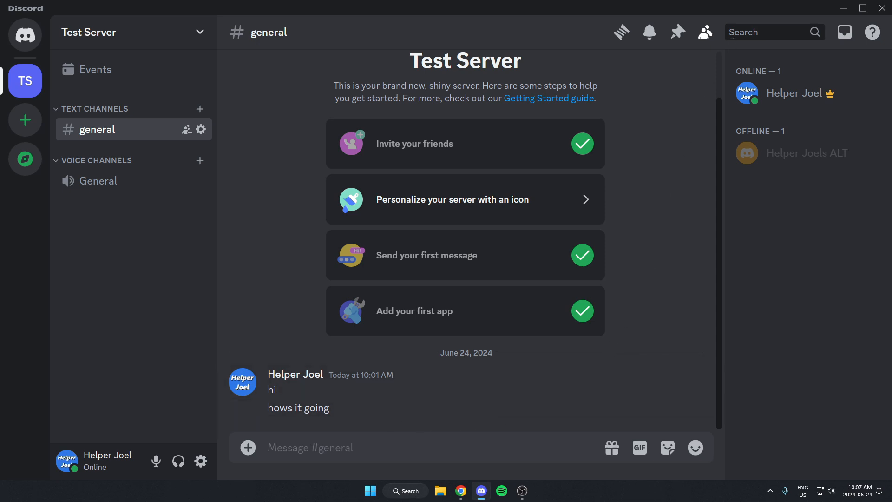
# Step: Start a message search in the Test Server, listing the from, mentions, has, date and pinned filters
pyautogui.click(740, 32)
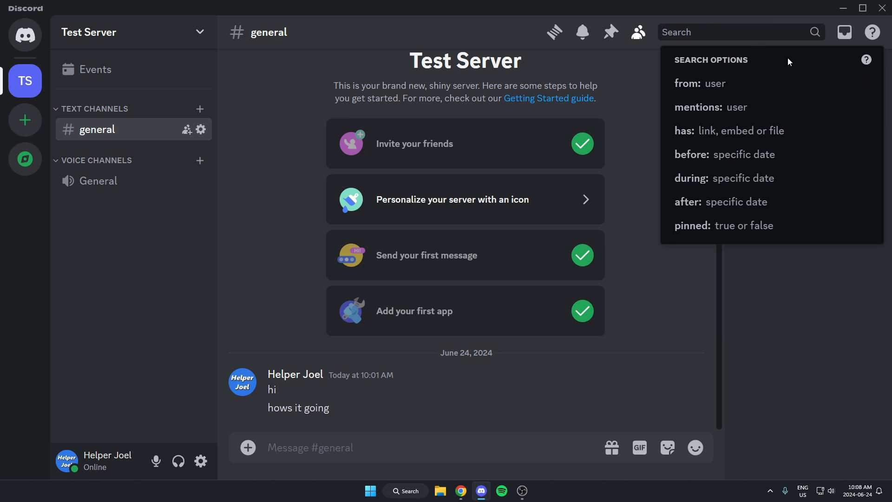
pyautogui.moveTo(663, 84)
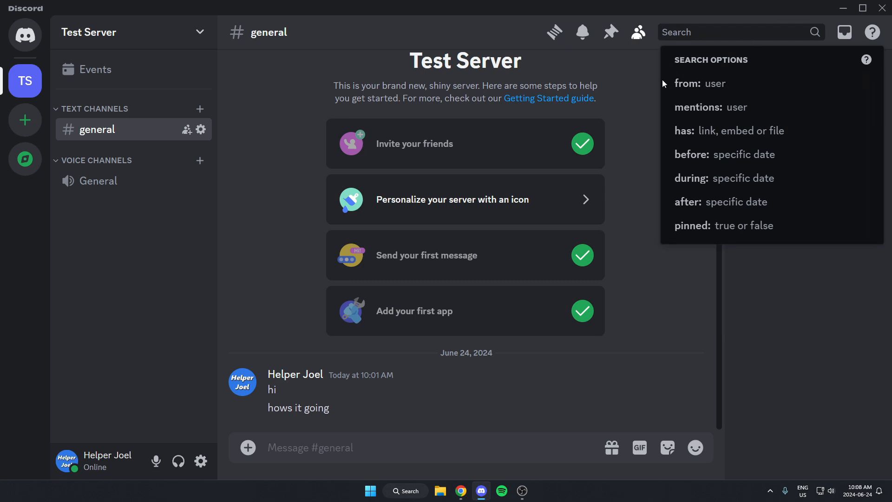
pyautogui.moveTo(682, 237)
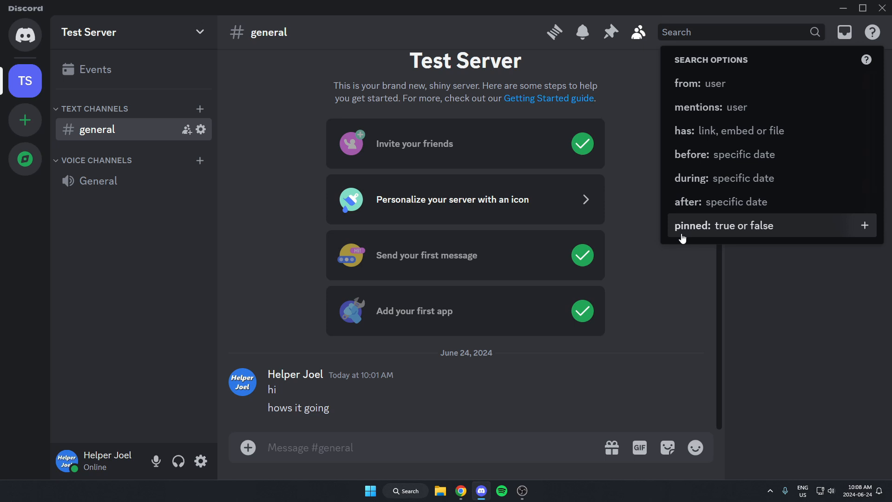
pyautogui.moveTo(792, 225)
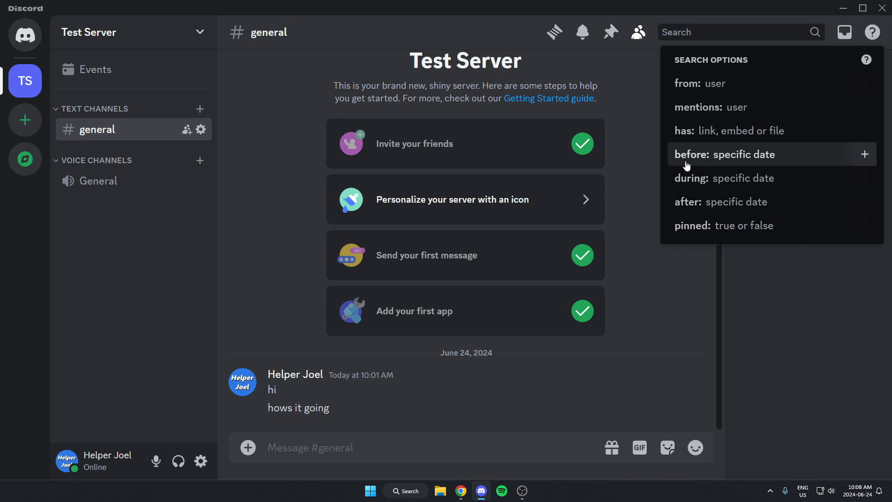
pyautogui.moveTo(732, 158)
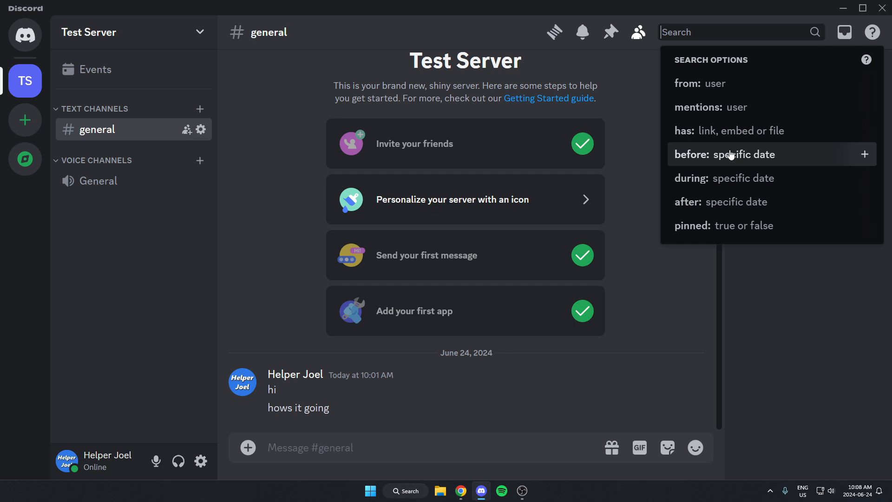
pyautogui.moveTo(699, 107)
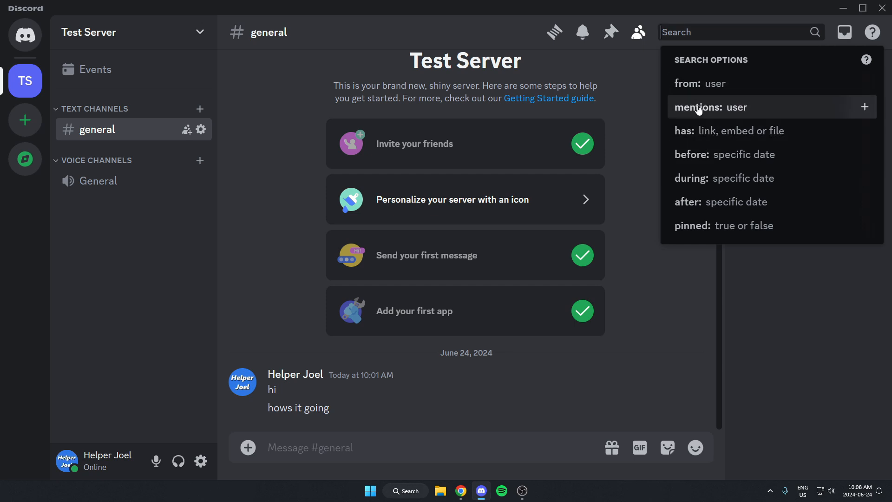
pyautogui.moveTo(689, 32)
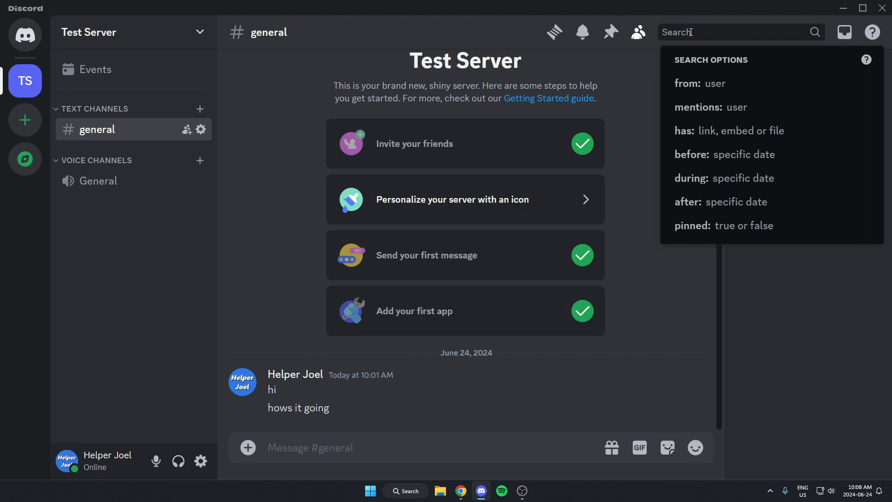
# Step: Search for 'hows it going', returning Helper Joel's one matching #general message
pyautogui.write('hows it going')
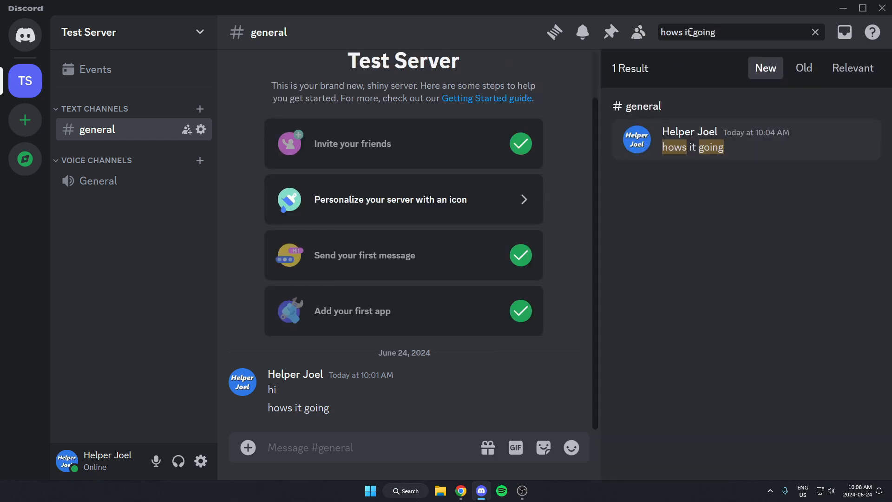
pyautogui.moveTo(693, 149)
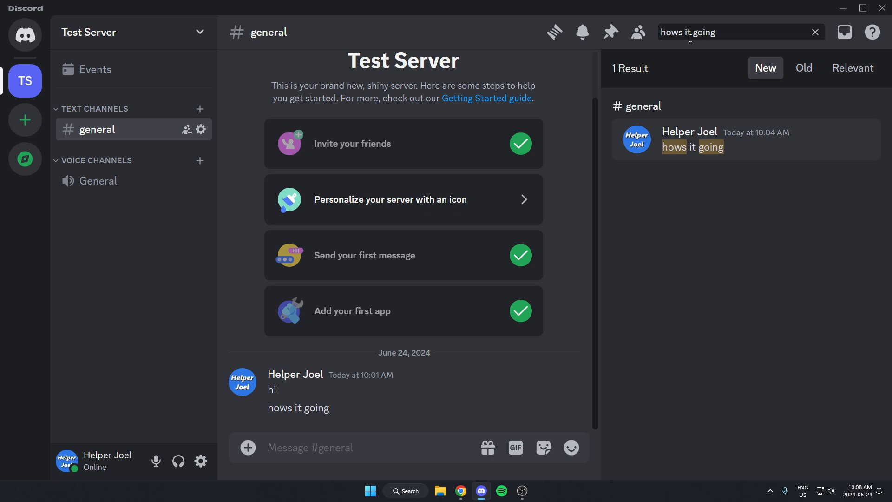
pyautogui.moveTo(737, 155)
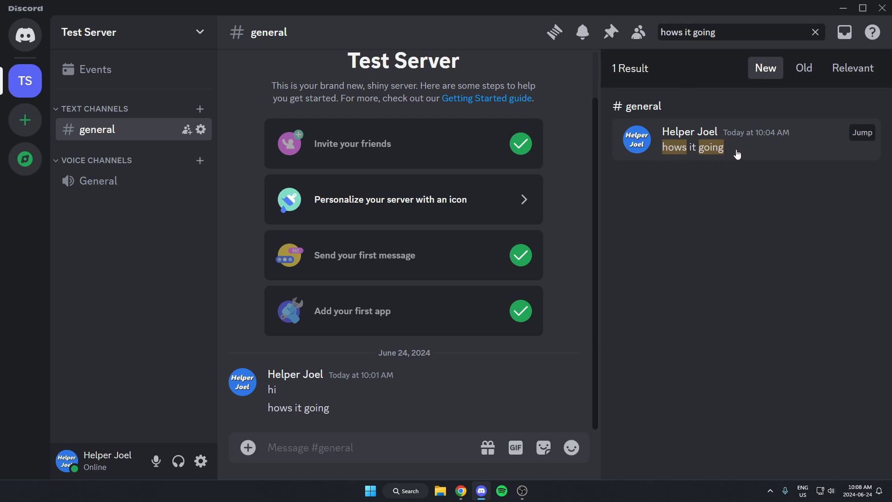
pyautogui.moveTo(736, 150)
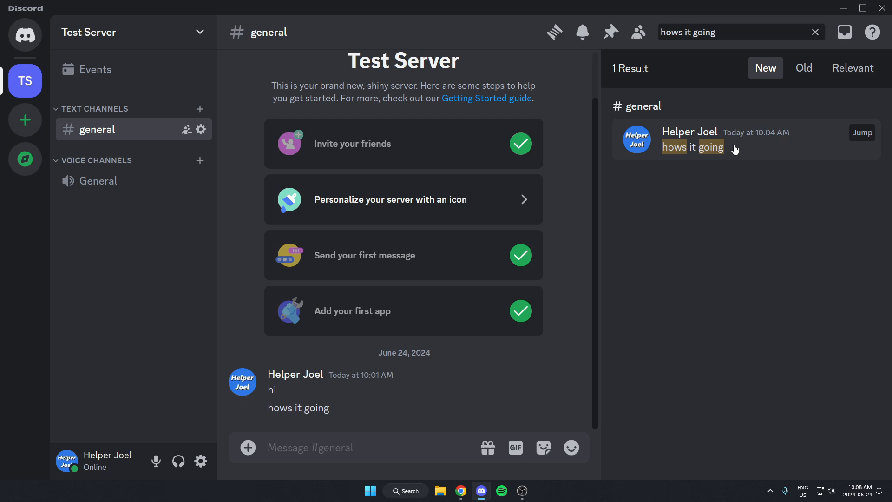
pyautogui.moveTo(523, 315)
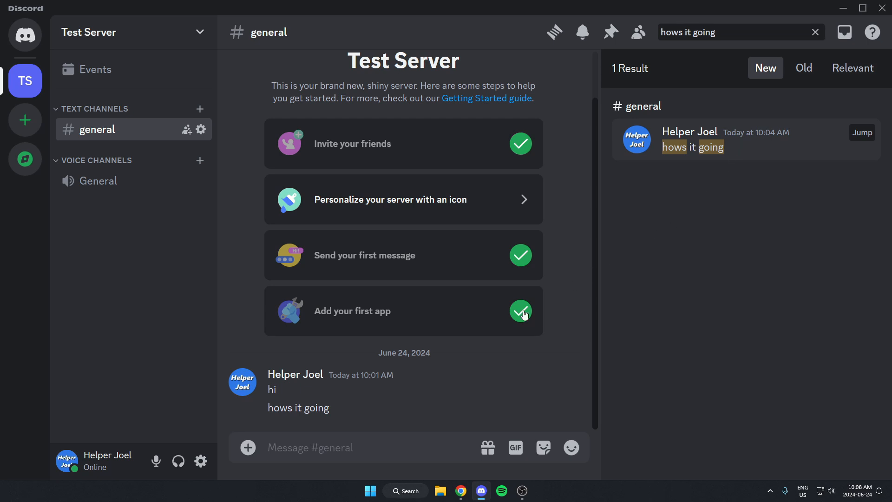
pyautogui.moveTo(350, 396)
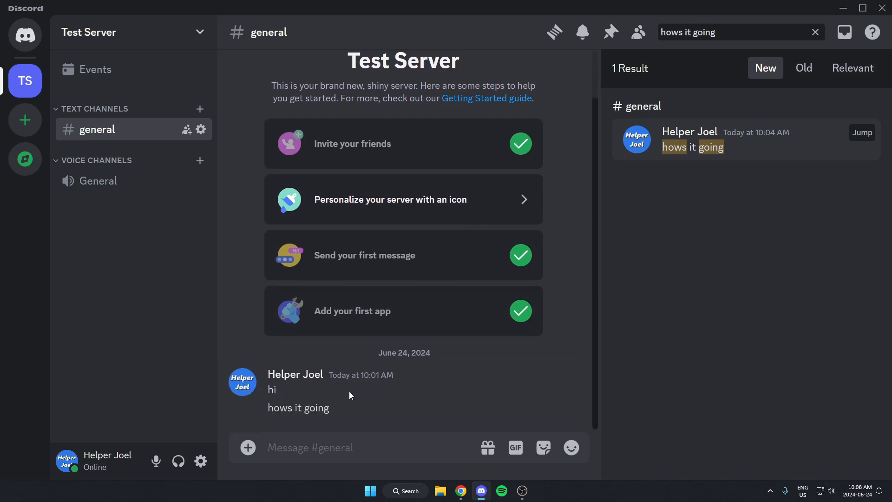
pyautogui.moveTo(353, 407)
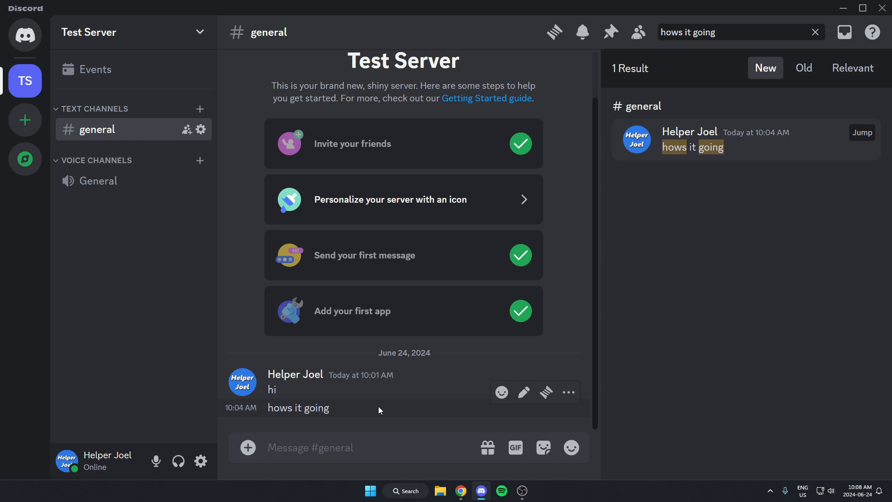
pyautogui.moveTo(375, 409)
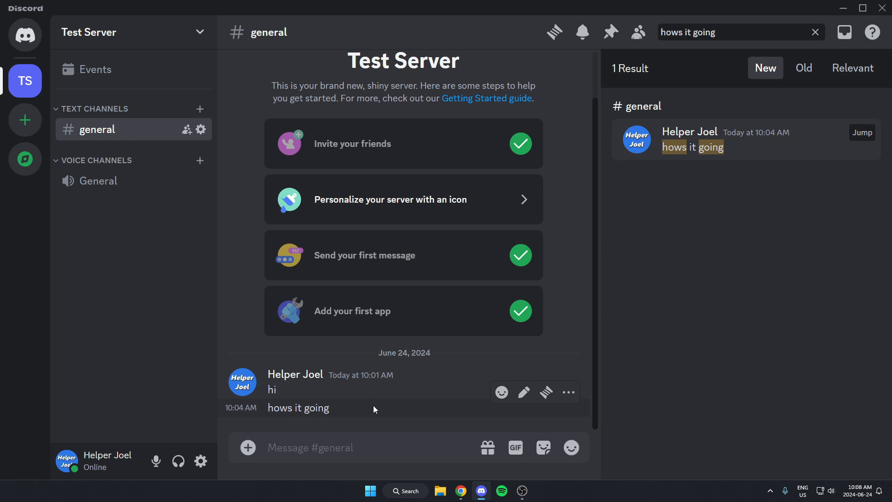
pyautogui.moveTo(397, 408)
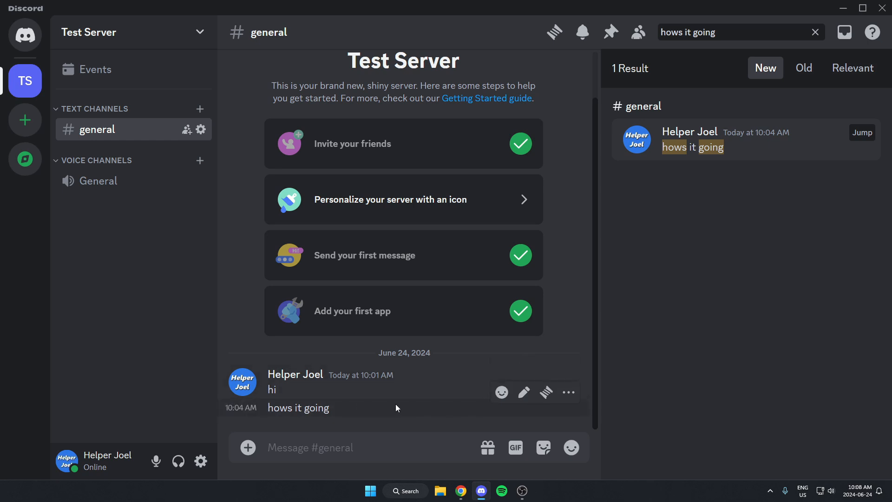